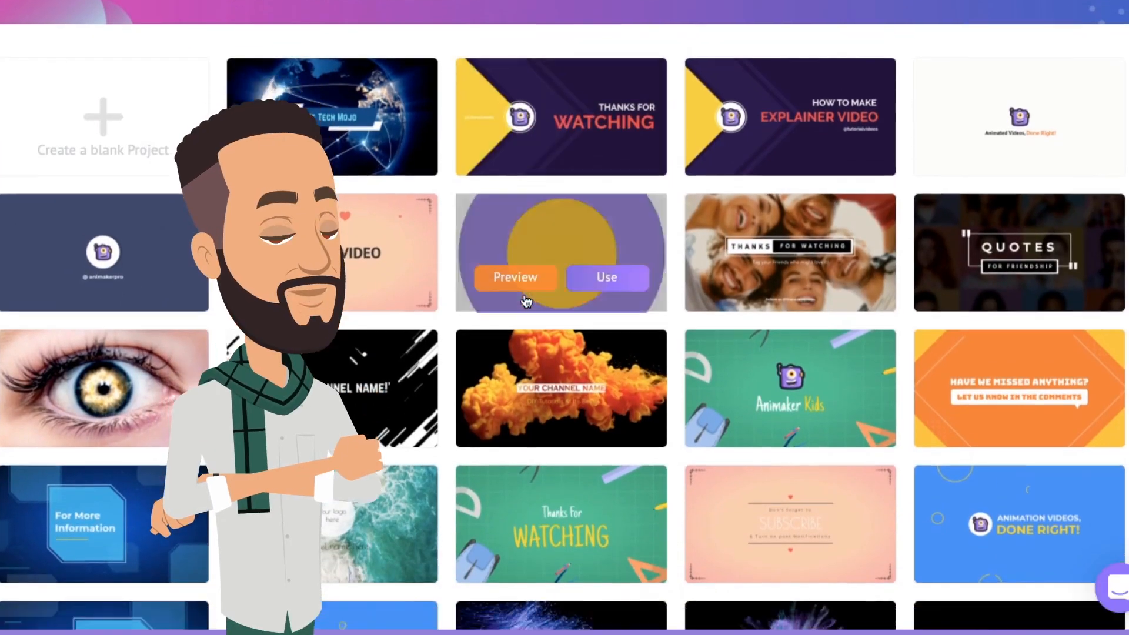
Scroll the Intro Maker landing page and choose 'Get Started! It's FREE!' to enter Animaker
{"action": "scroll", "scroll_direction": "down", "scroll_amount": 3}
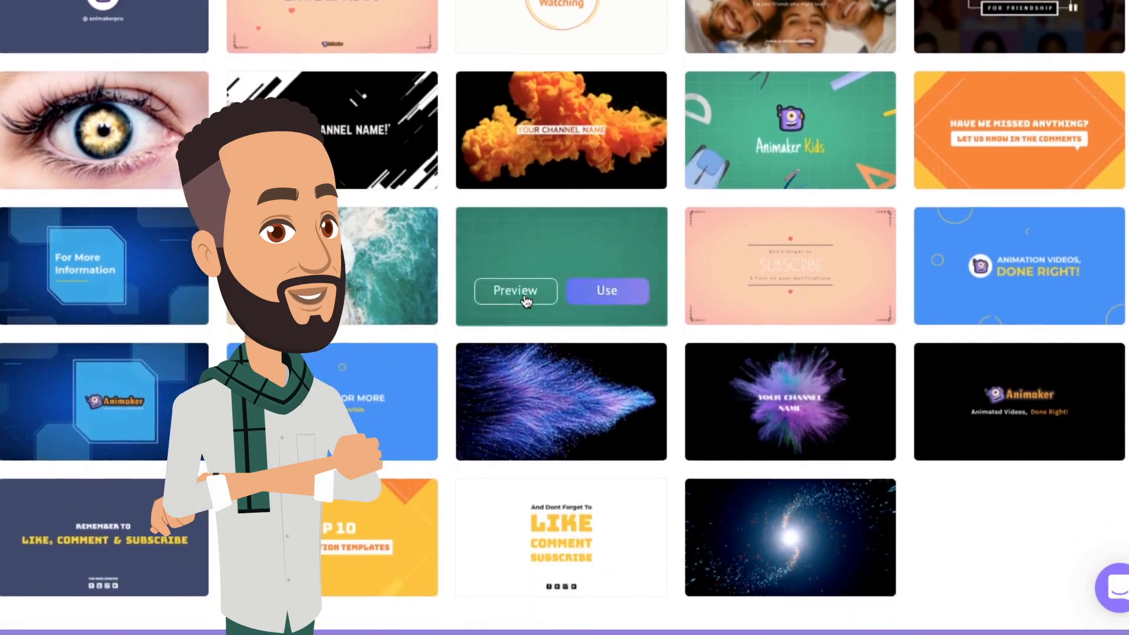
{"action": "scroll", "scroll_direction": "down", "scroll_amount": 3}
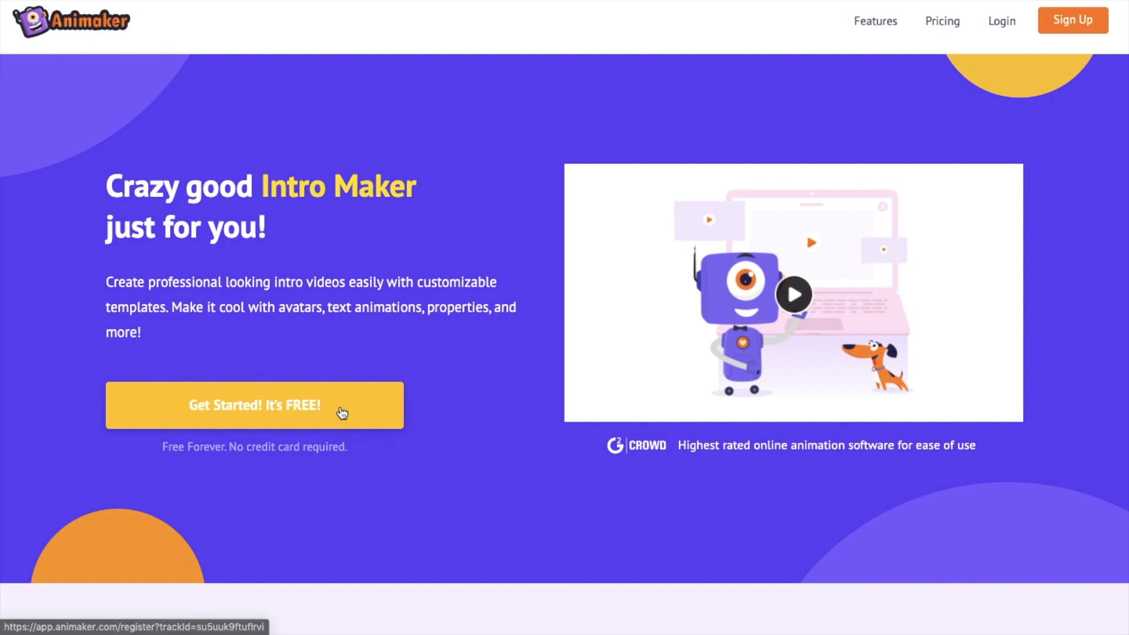
{"action": "left_click", "coordinate": [254, 405]}
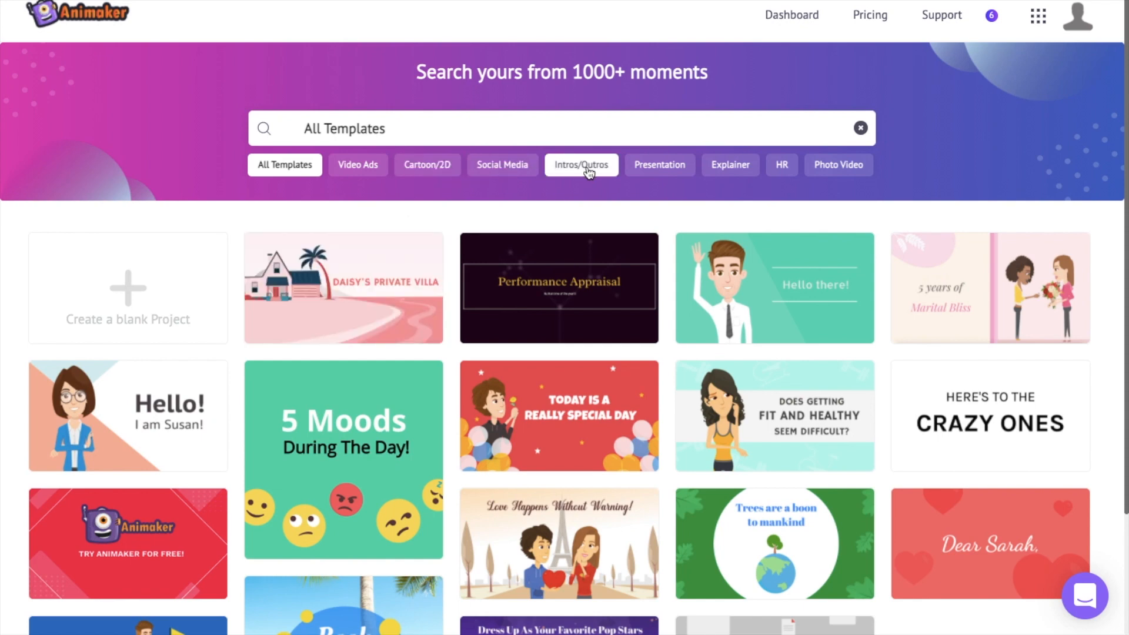
Filter the template library to Intros/Outros and browse templates like 'Thanks for Watching'
{"action": "left_click", "coordinate": [580, 164]}
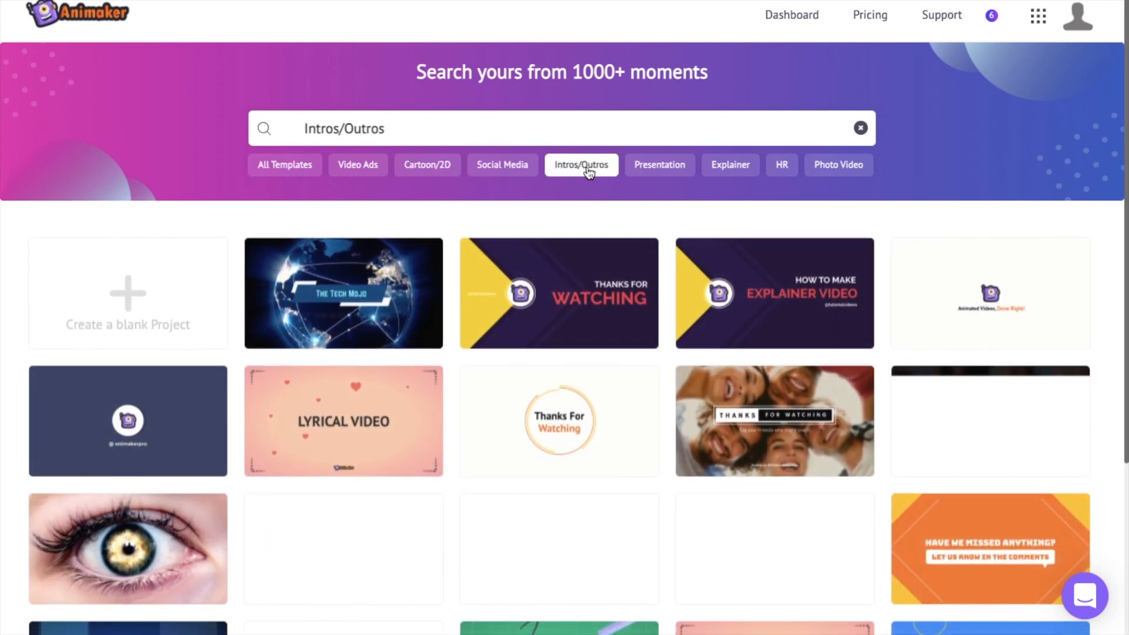
{"action": "scroll", "scroll_direction": "down", "scroll_amount": 3}
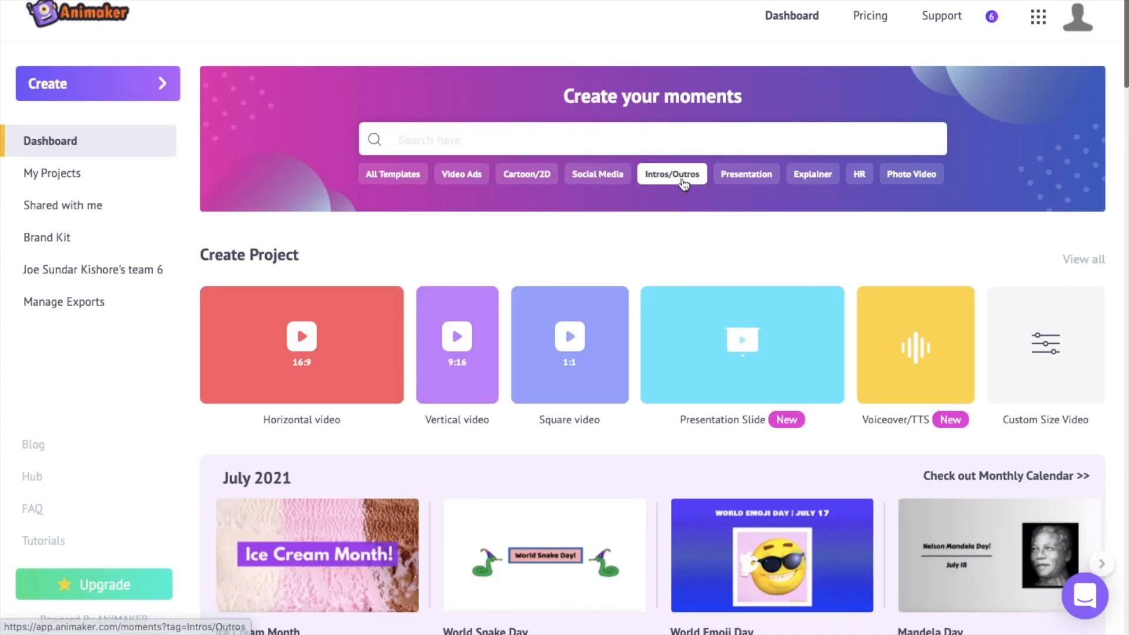
{"action": "left_click", "coordinate": [670, 174]}
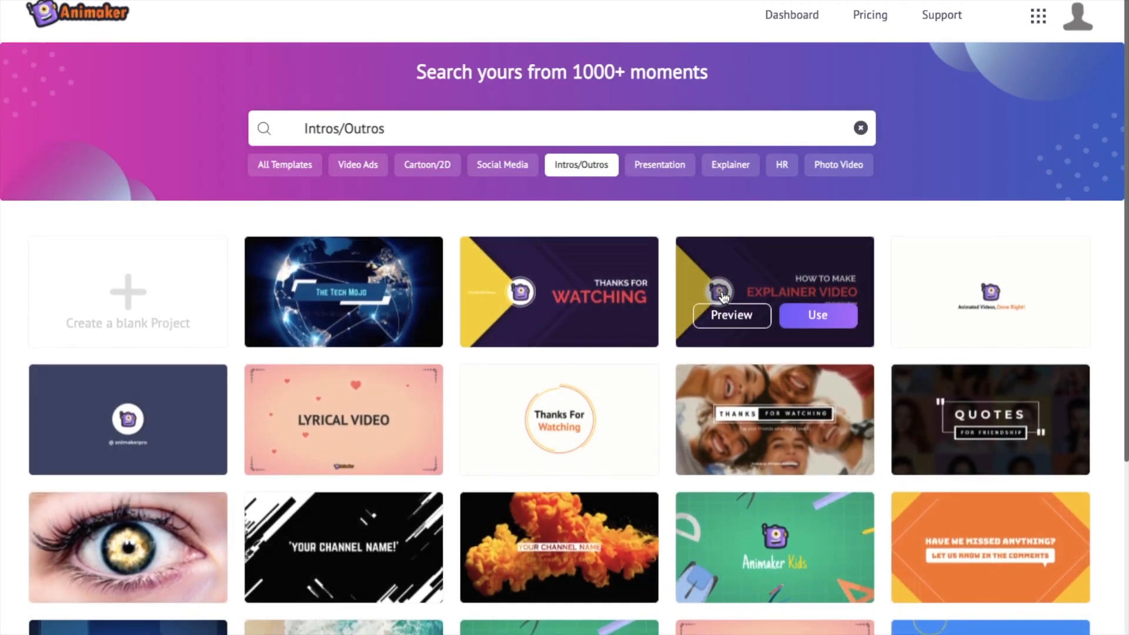
{"action": "scroll", "scroll_direction": "down", "scroll_amount": 3}
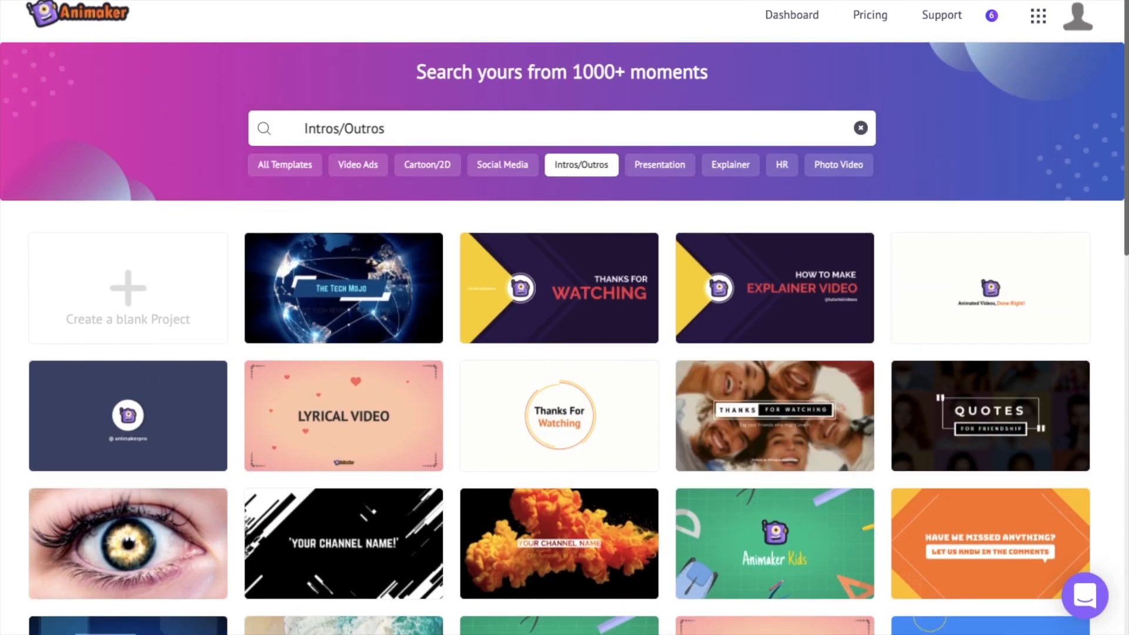
{"action": "mouse_move", "coordinate": [343, 288]}
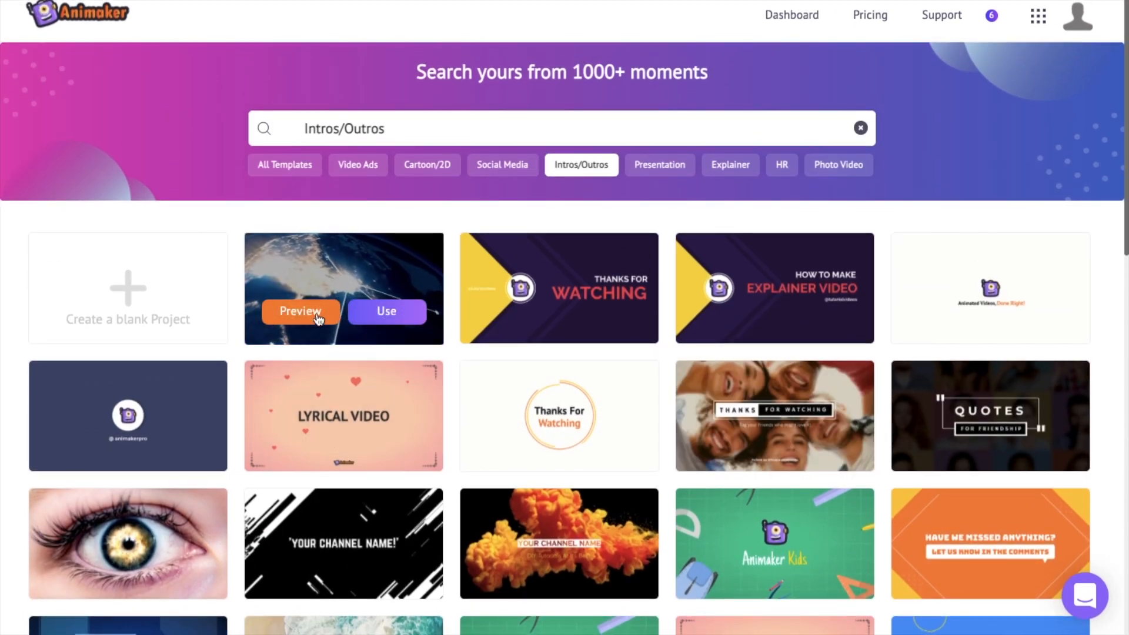
{"action": "scroll", "scroll_direction": "down", "scroll_amount": 3}
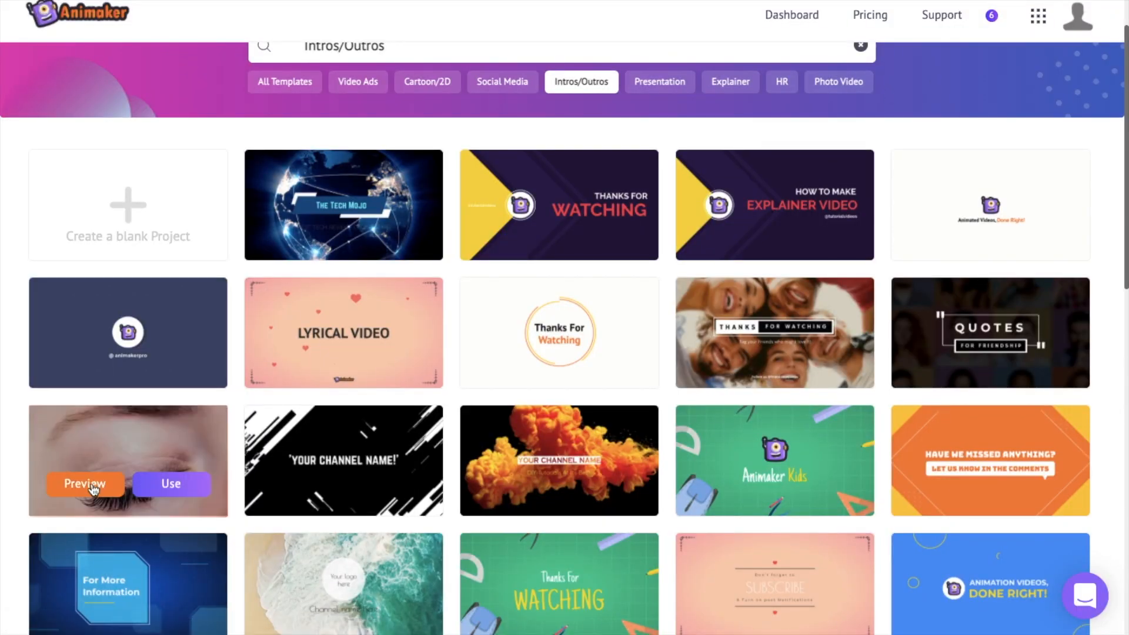
{"action": "scroll", "scroll_direction": "down", "scroll_amount": 3}
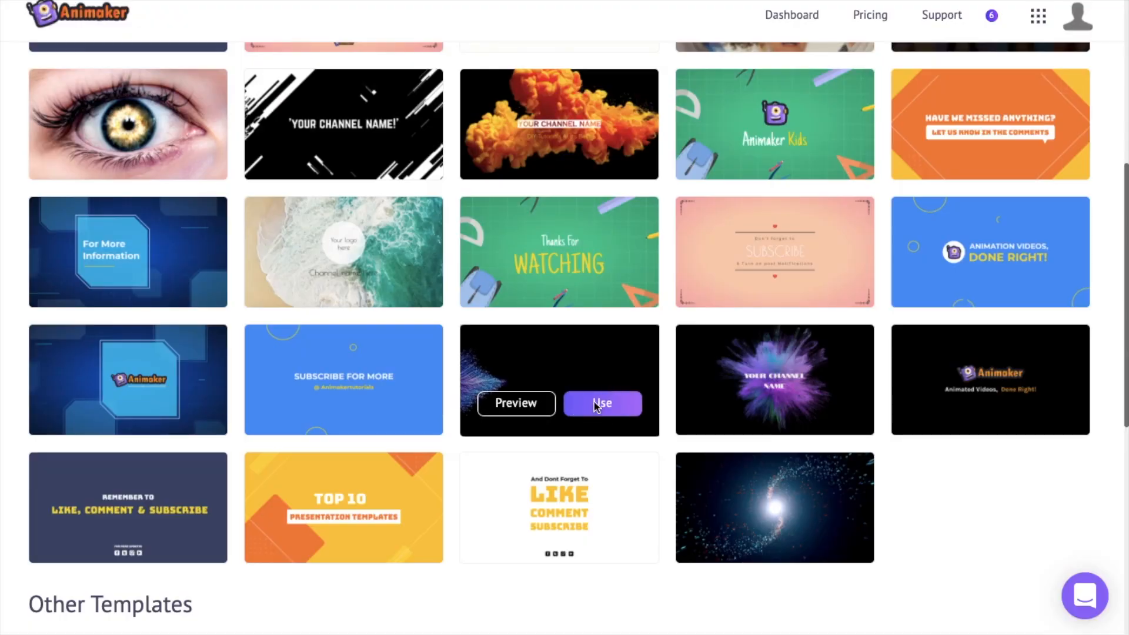
Start a project from the purple particle intro template and review the timeline options
{"action": "left_click", "coordinate": [602, 402]}
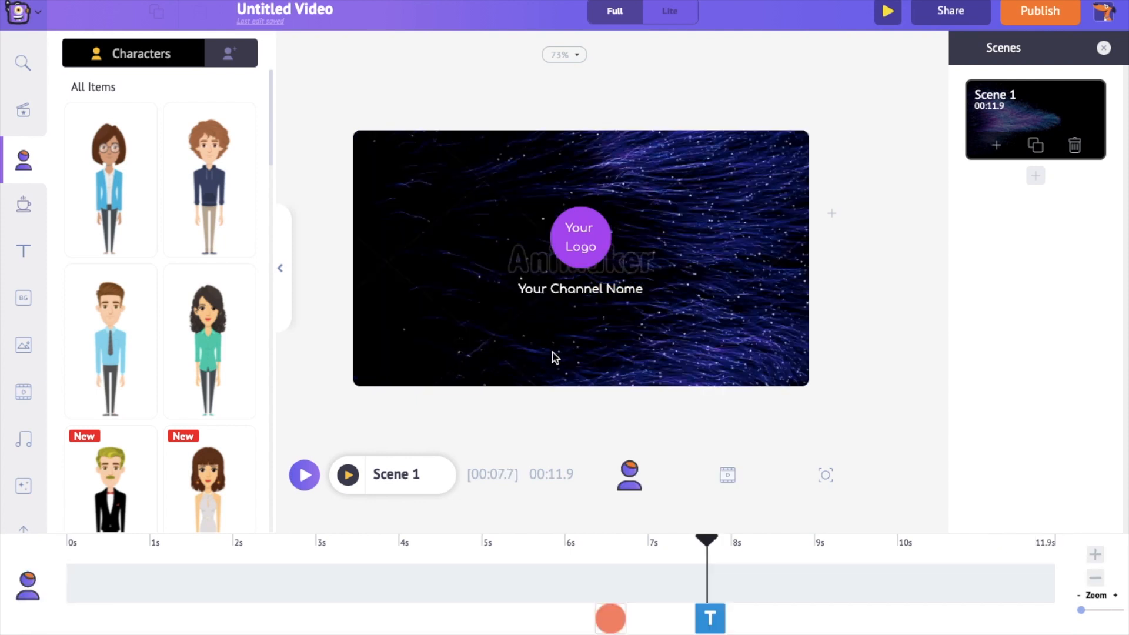
{"action": "mouse_move", "coordinate": [466, 309]}
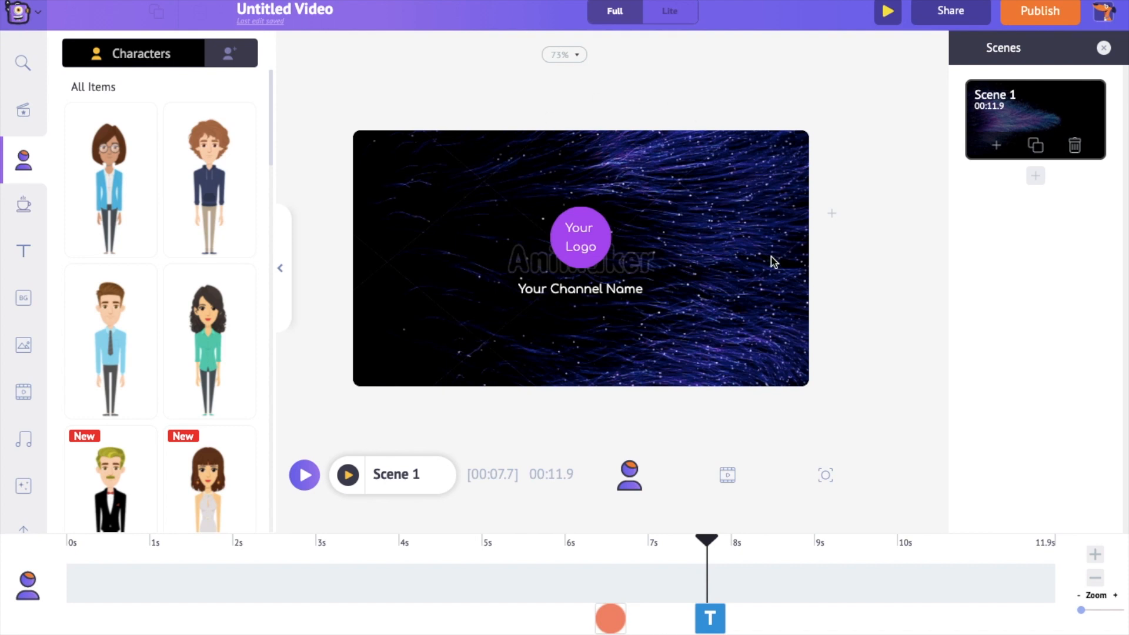
{"action": "mouse_move", "coordinate": [768, 281]}
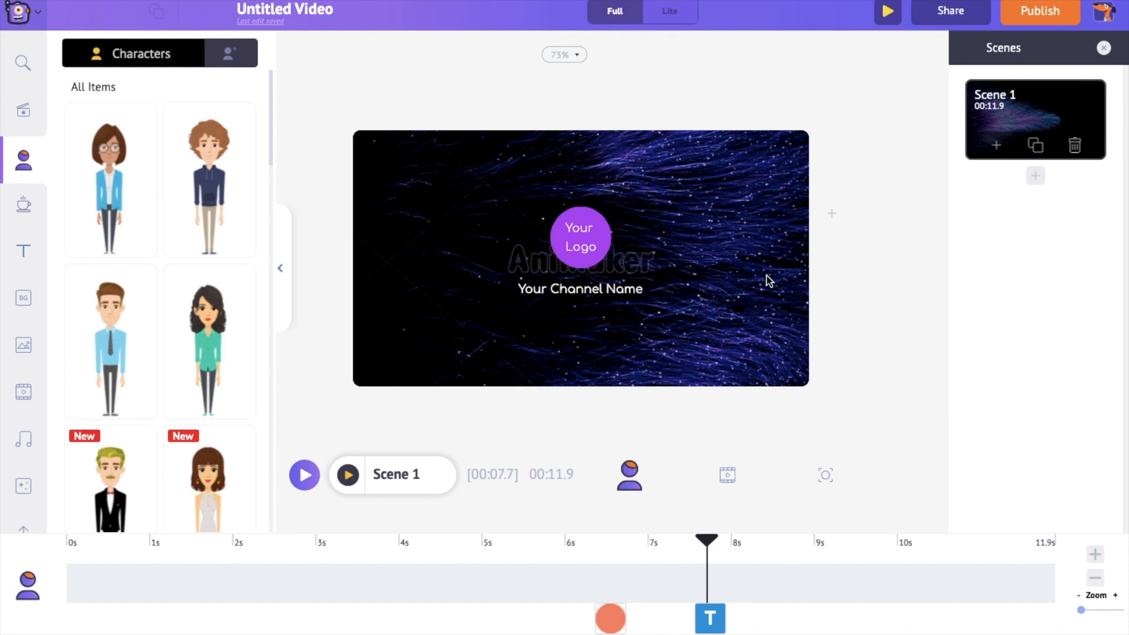
{"action": "mouse_move", "coordinate": [873, 584]}
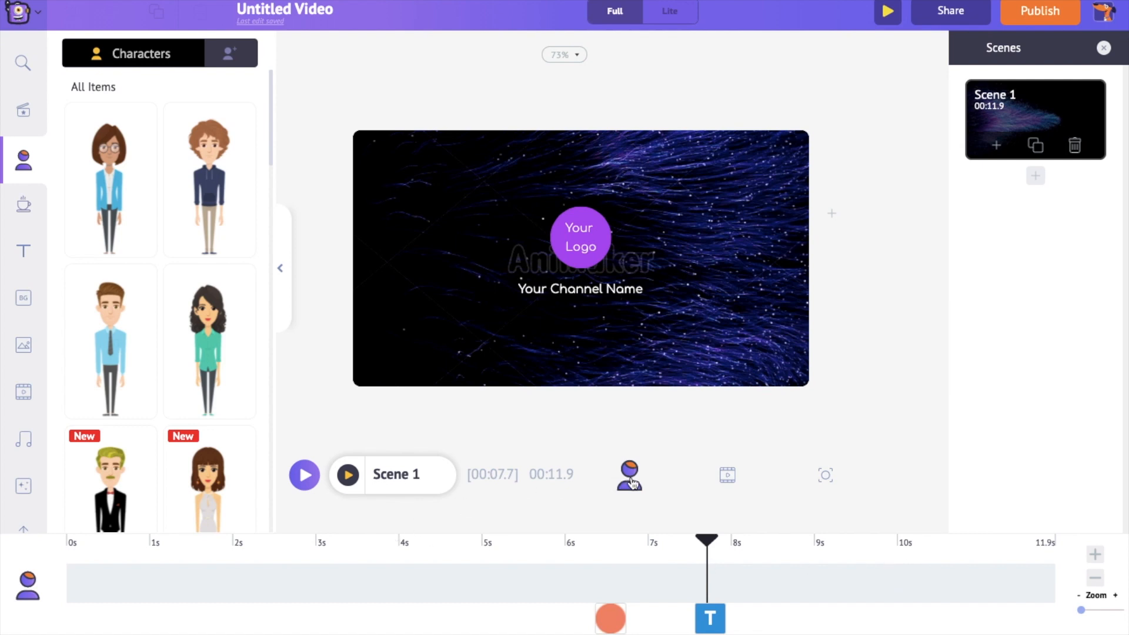
{"action": "mouse_move", "coordinate": [628, 475]}
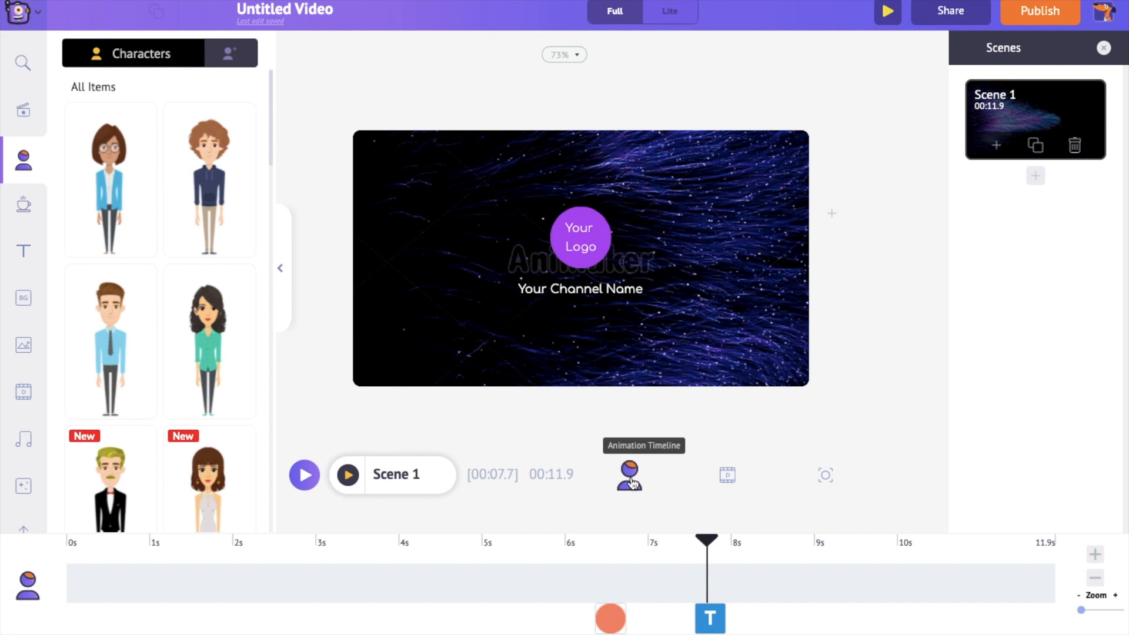
{"action": "mouse_move", "coordinate": [713, 484]}
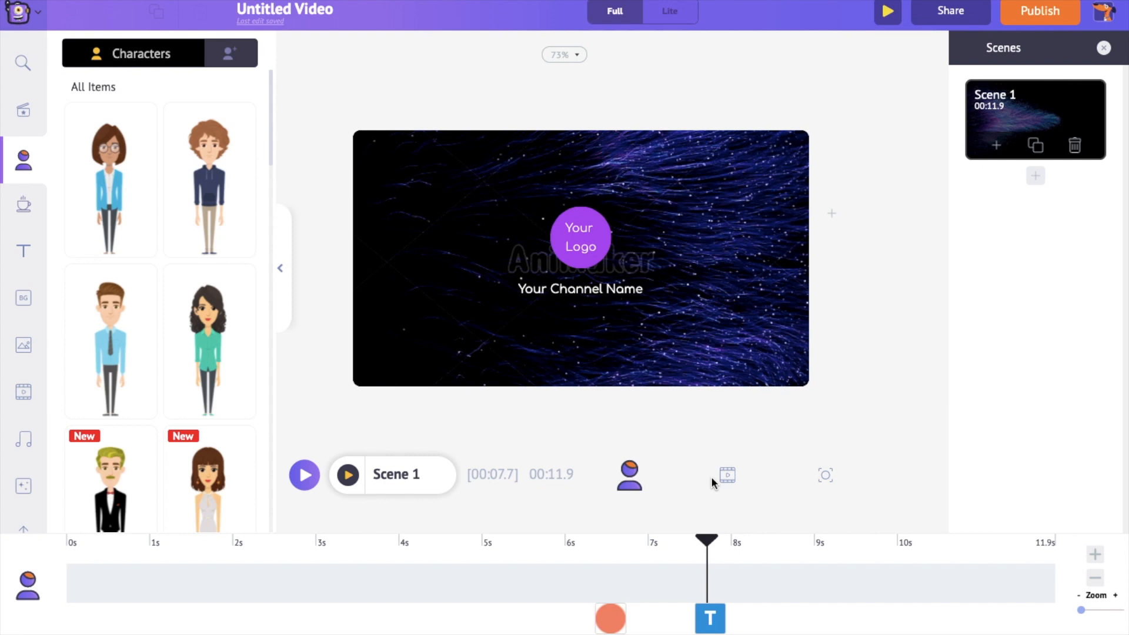
{"action": "mouse_move", "coordinate": [728, 477]}
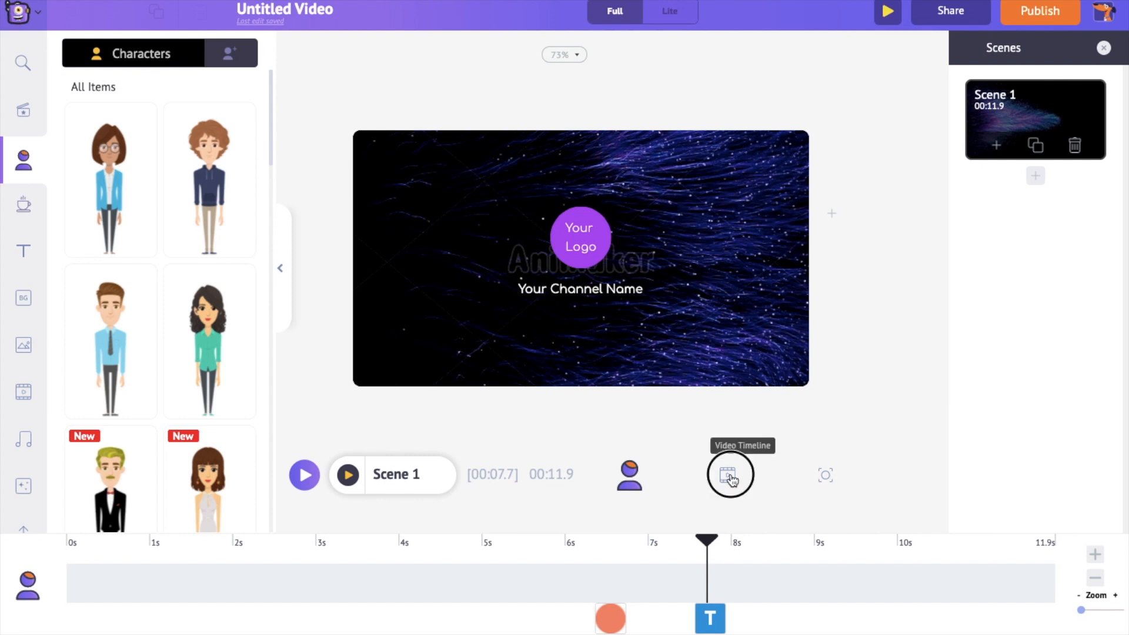
{"action": "left_click", "coordinate": [729, 475]}
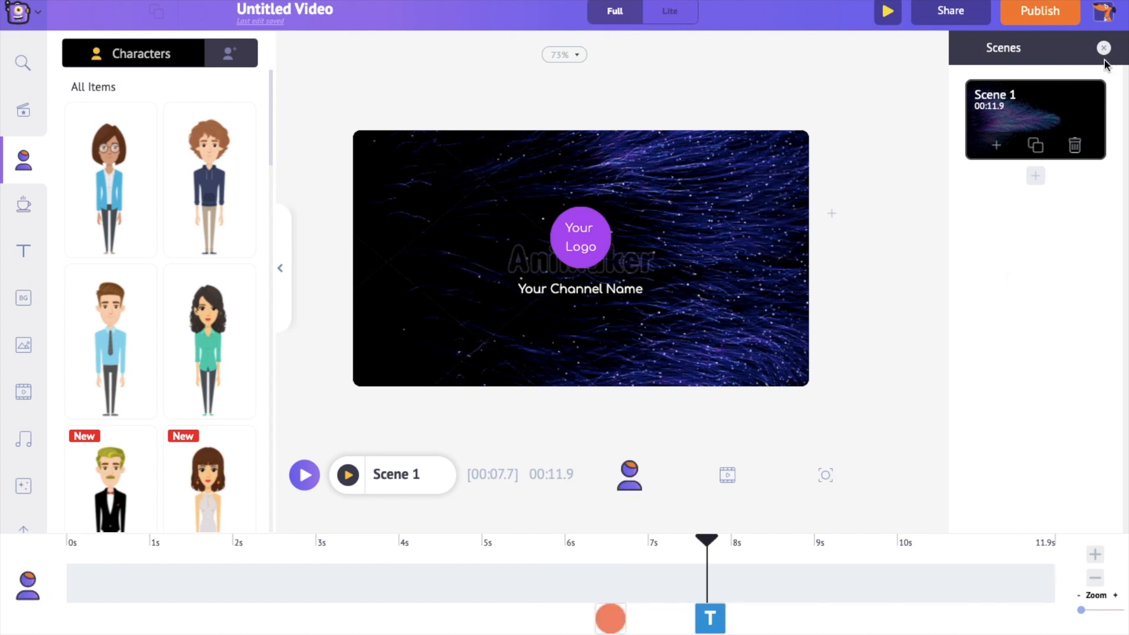
{"action": "mouse_move", "coordinate": [1058, 85]}
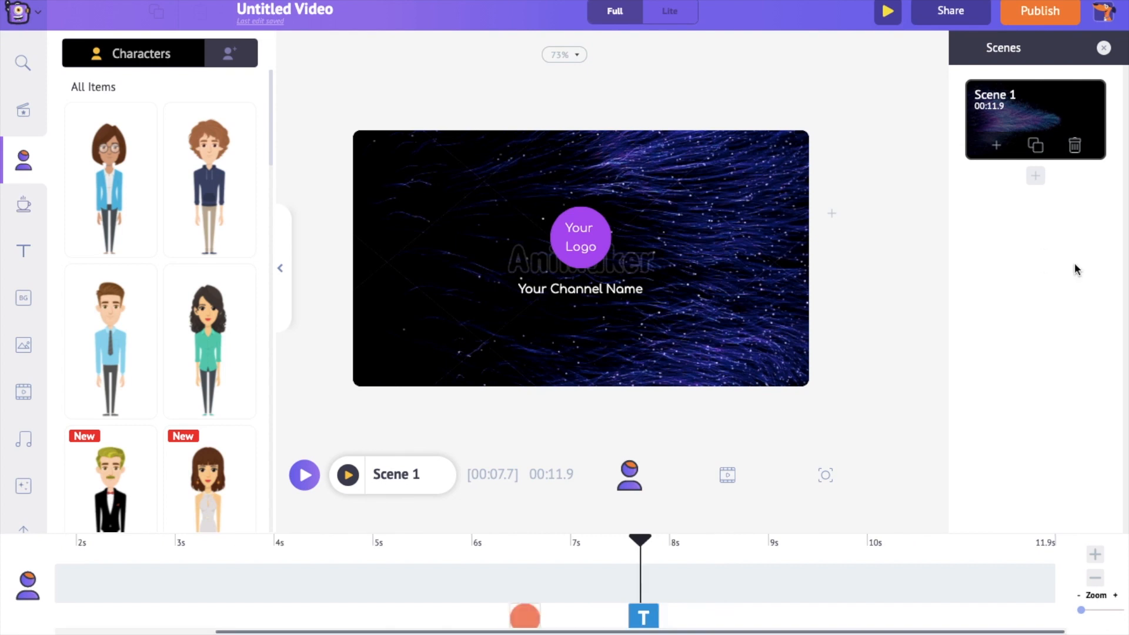
{"action": "mouse_move", "coordinate": [57, 221]}
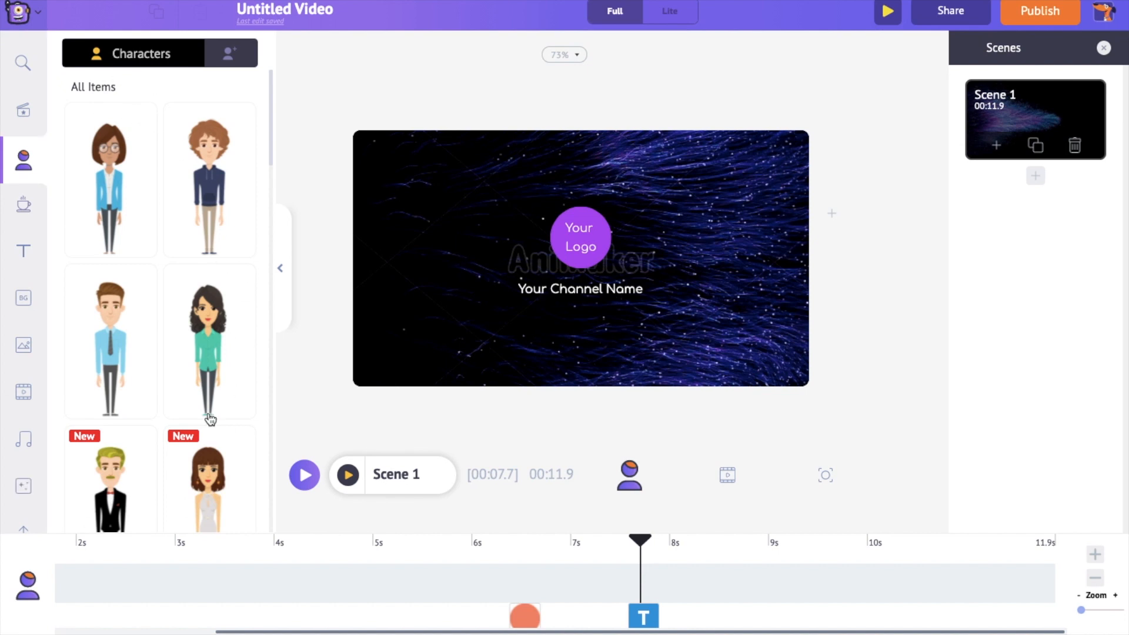
{"action": "mouse_move", "coordinate": [516, 270]}
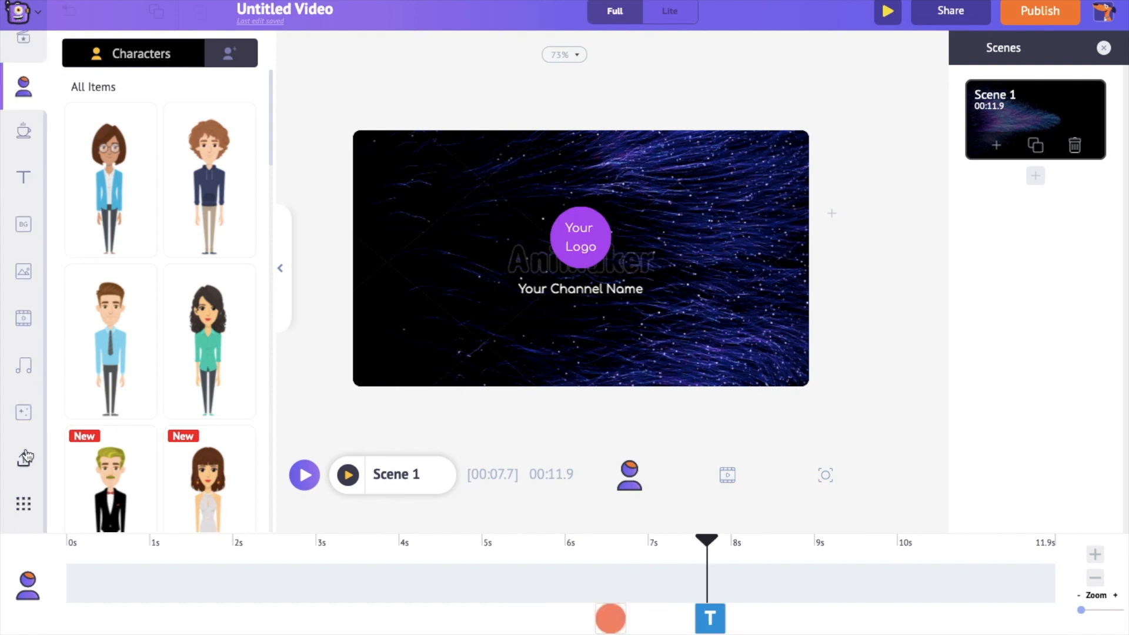
Upload logo-03.png, the purple one-eyed mascot image, into My Files
{"action": "left_click", "coordinate": [23, 461]}
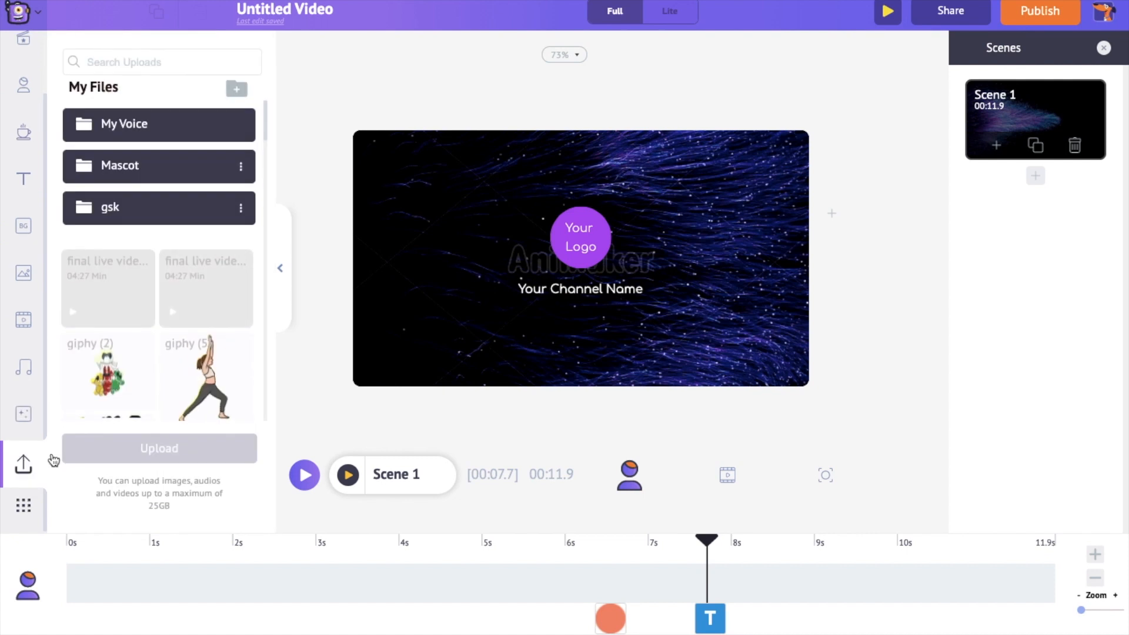
{"action": "left_click", "coordinate": [158, 448]}
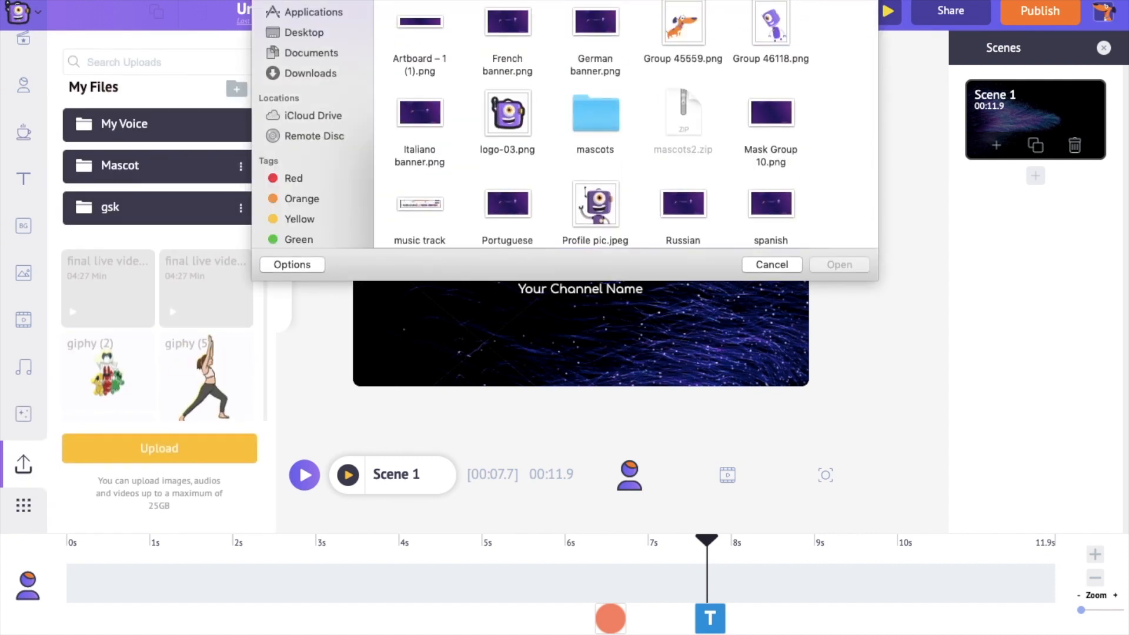
{"action": "left_click", "coordinate": [507, 111]}
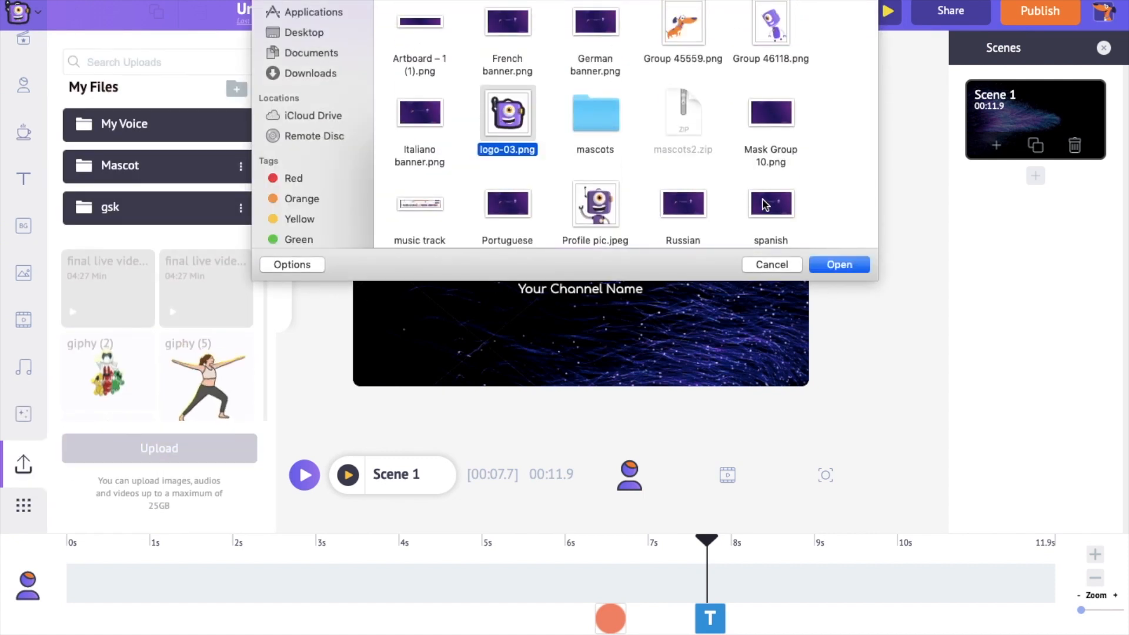
{"action": "left_click", "coordinate": [838, 264]}
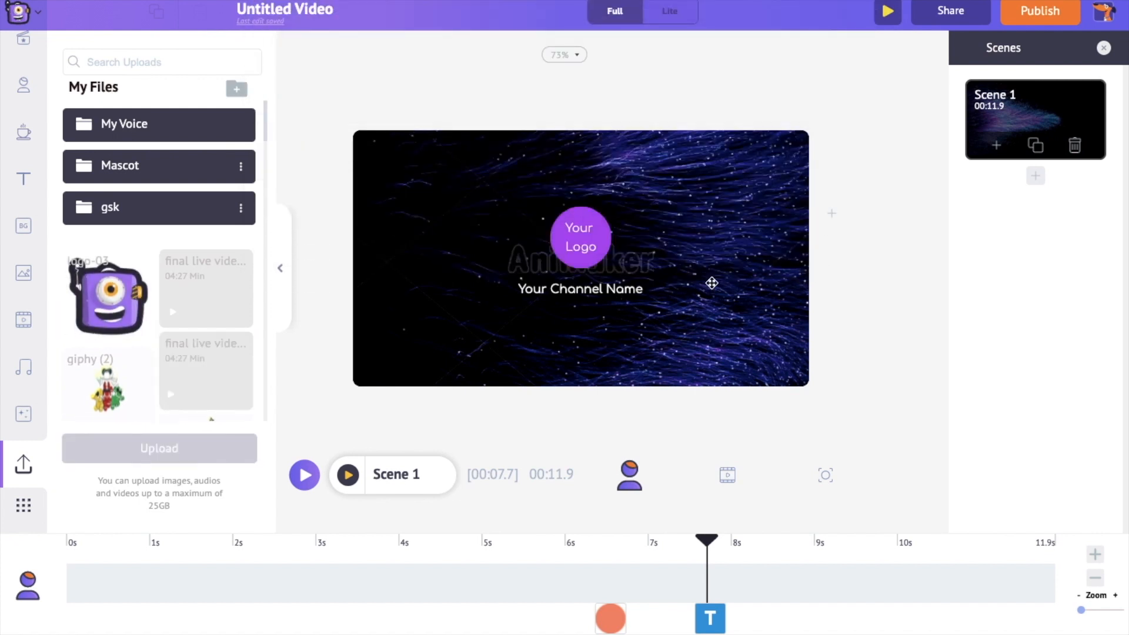
Replace the round Your Logo placeholder with the uploaded logo-03 mascot image
{"action": "left_click", "coordinate": [580, 238]}
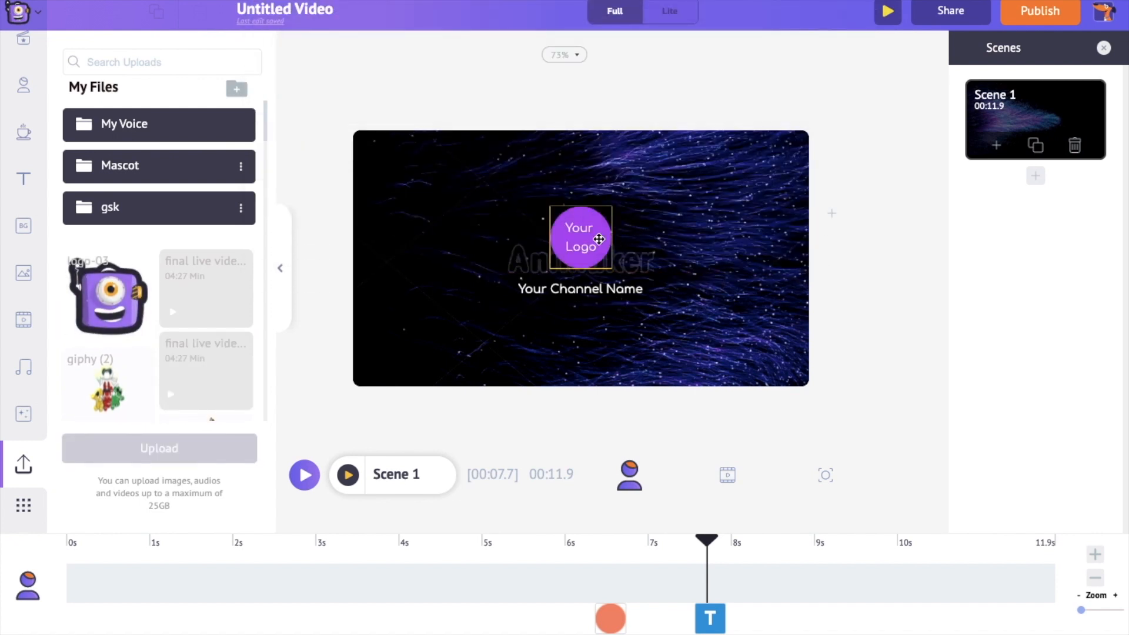
{"action": "left_click", "coordinate": [580, 238]}
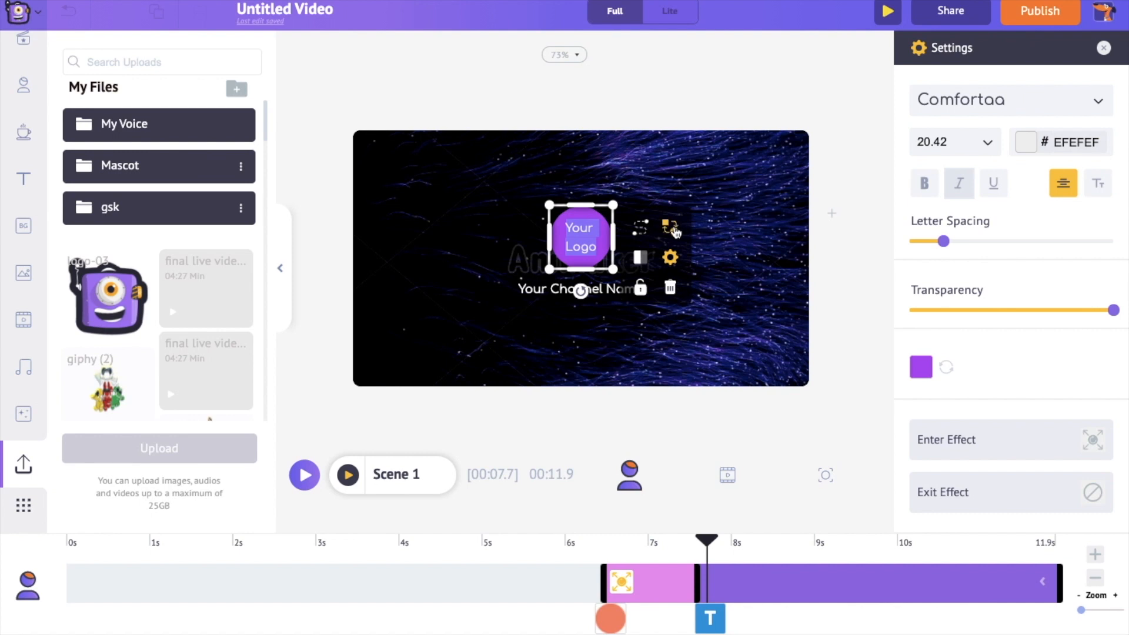
{"action": "mouse_move", "coordinate": [669, 226]}
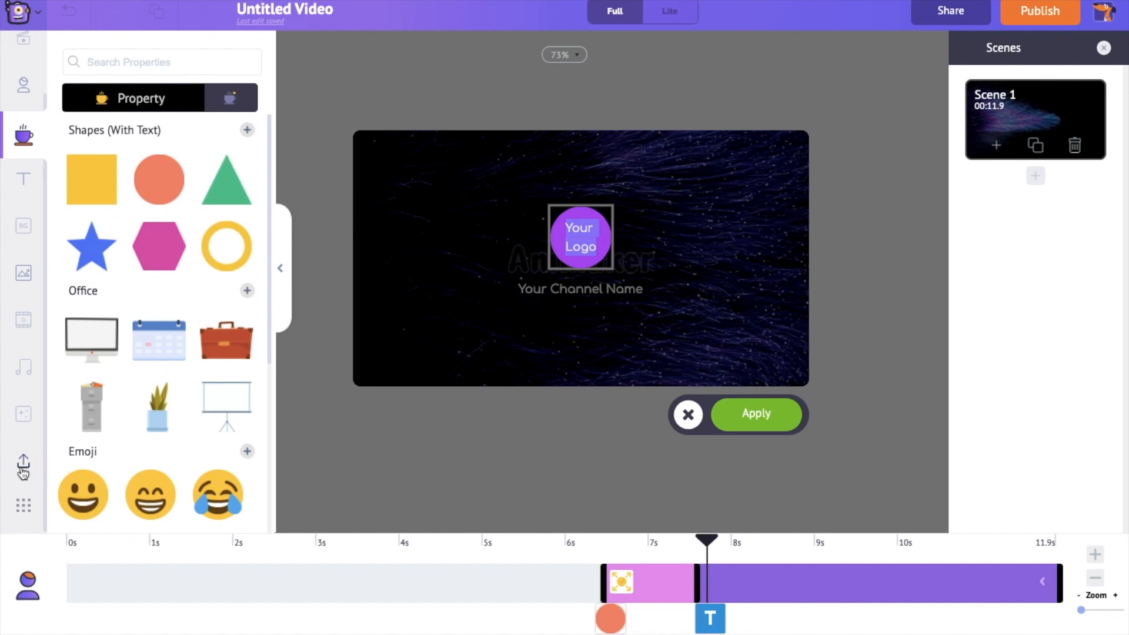
{"action": "left_click", "coordinate": [22, 462]}
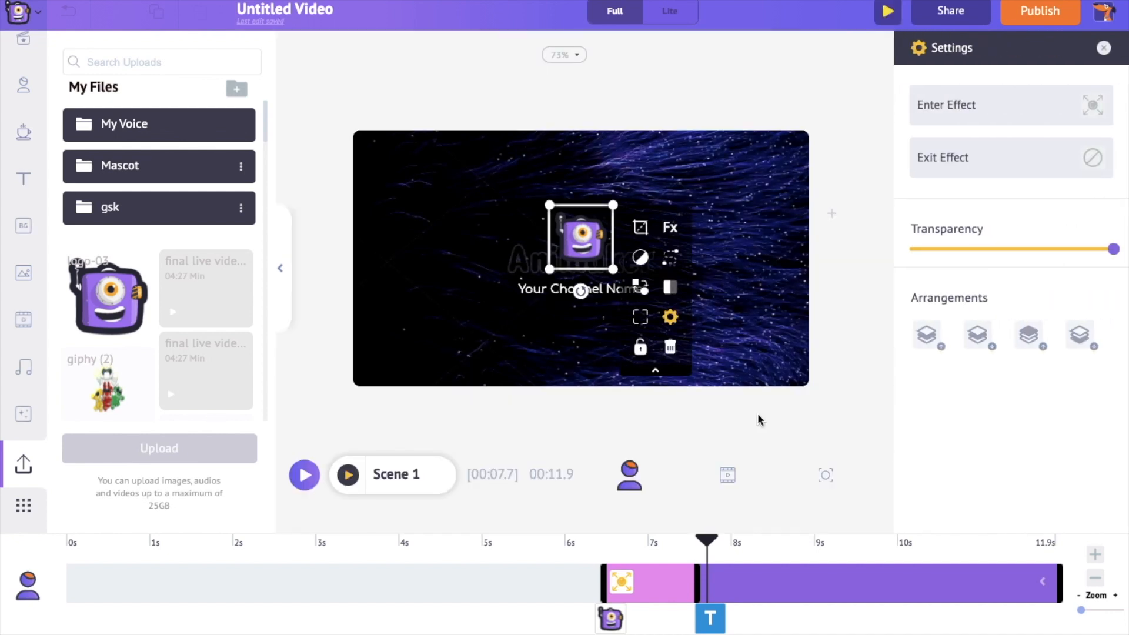
Change the Your Channel Name text to 'You are watching Animaker!'
{"action": "left_click", "coordinate": [580, 289]}
{"action": "type", "text": "You are"}
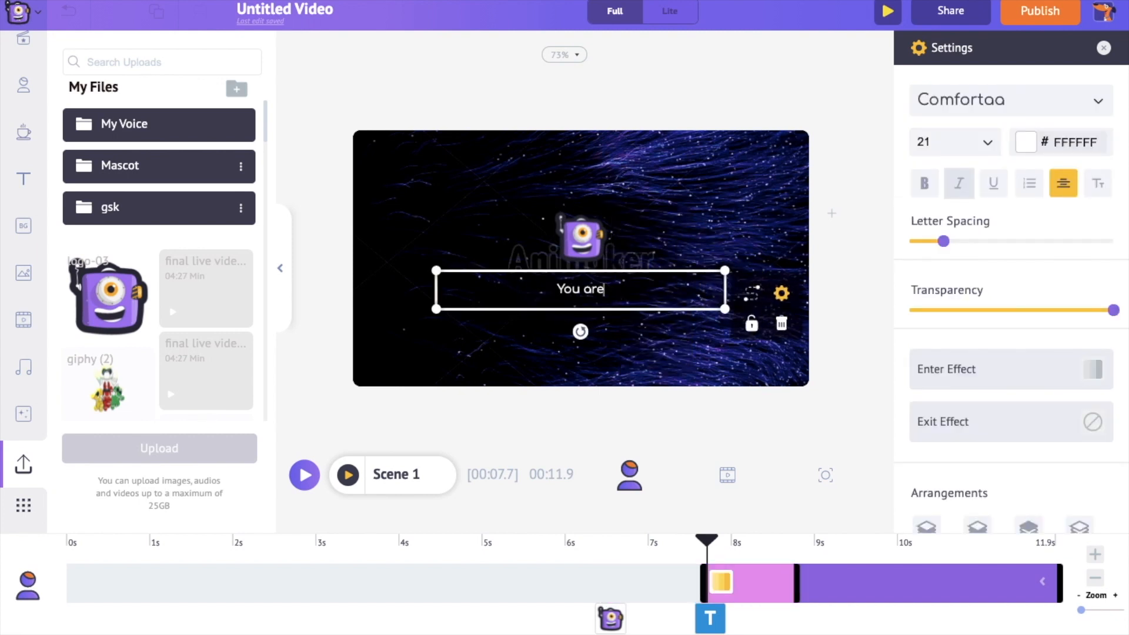
{"action": "type", "text": "watching Animaker!"}
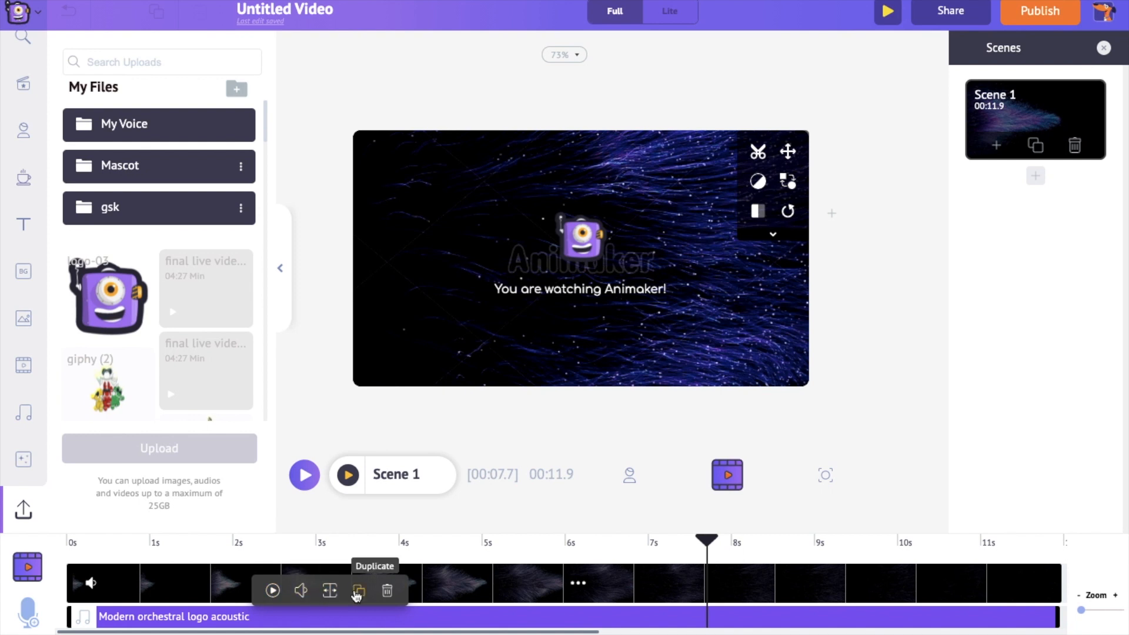
{"action": "mouse_move", "coordinate": [387, 590]}
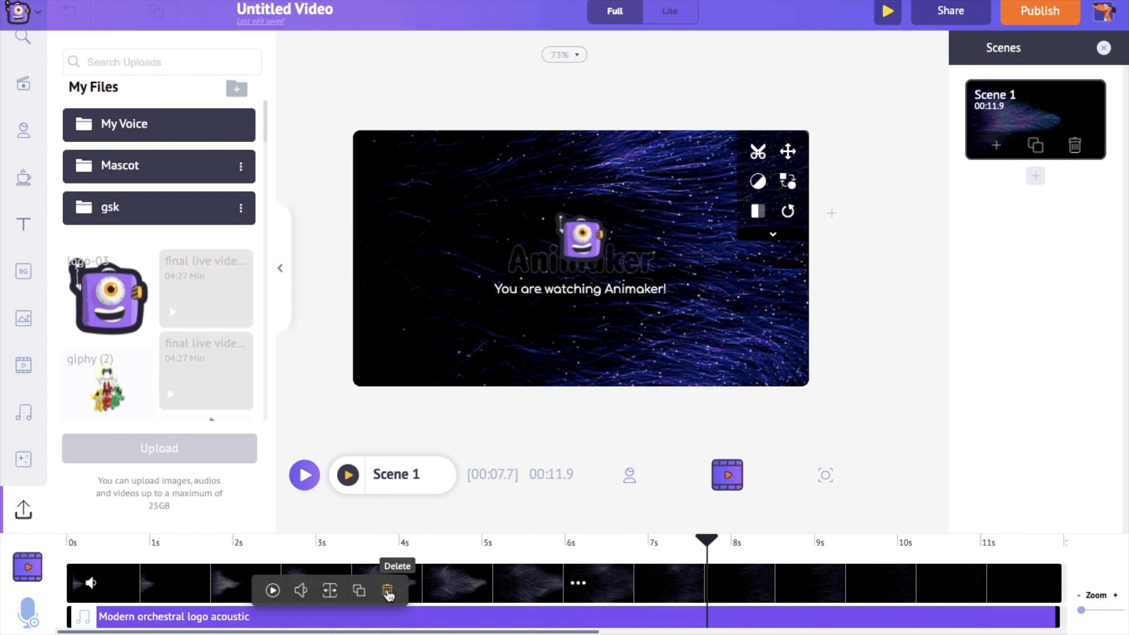
Delete the 'Modern orchestral logo acoustic' track and browse the music library
{"action": "left_click", "coordinate": [388, 590]}
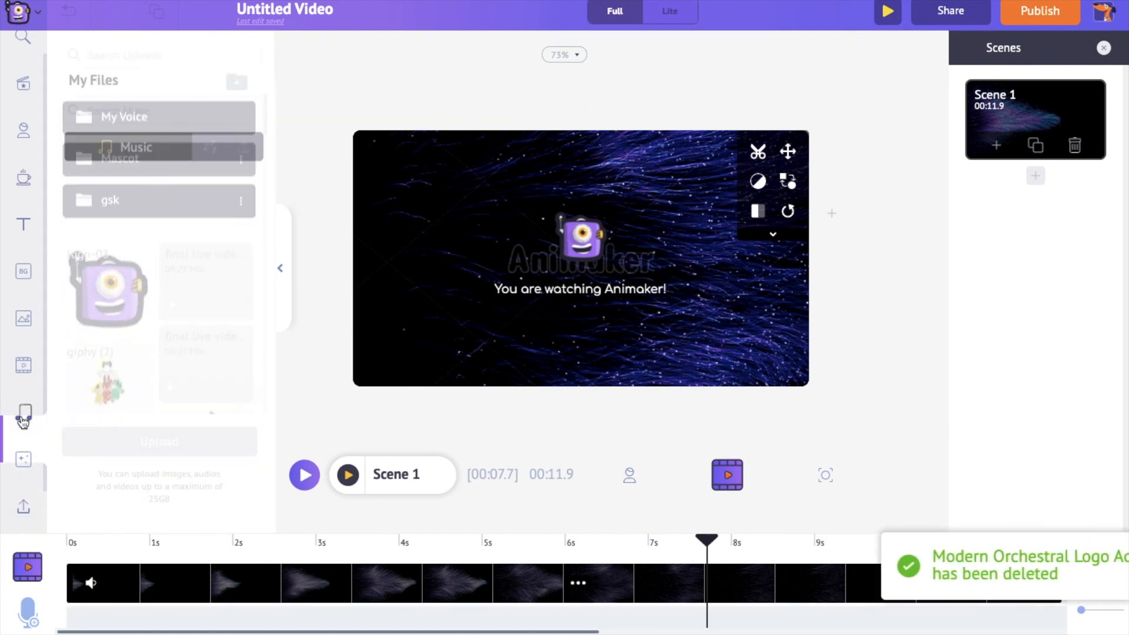
{"action": "left_click", "coordinate": [23, 417]}
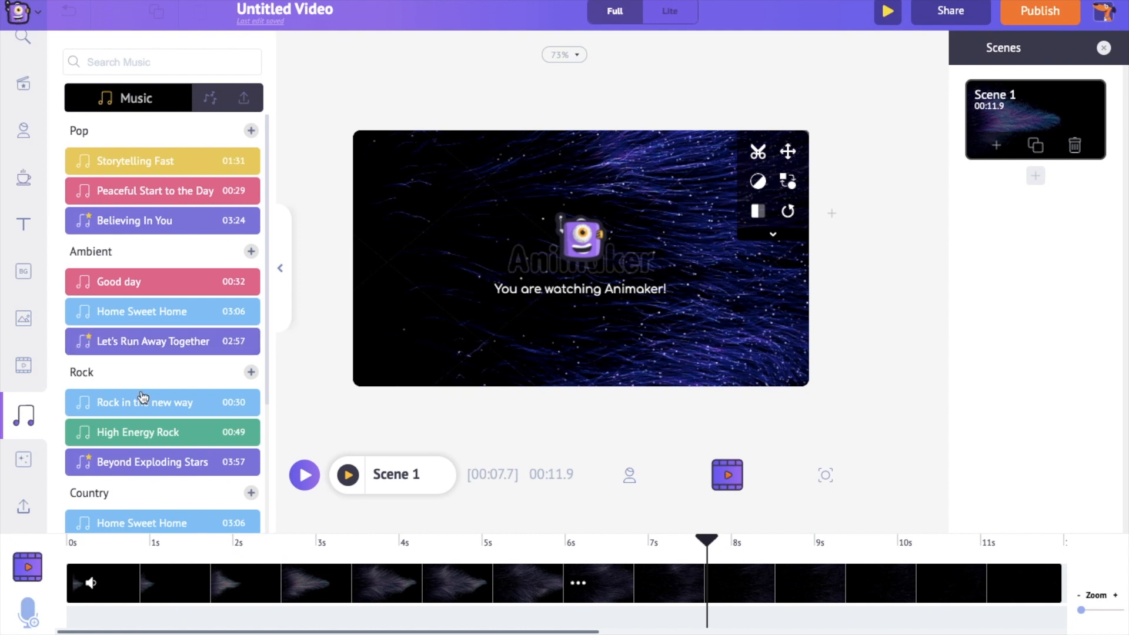
{"action": "mouse_move", "coordinate": [172, 497]}
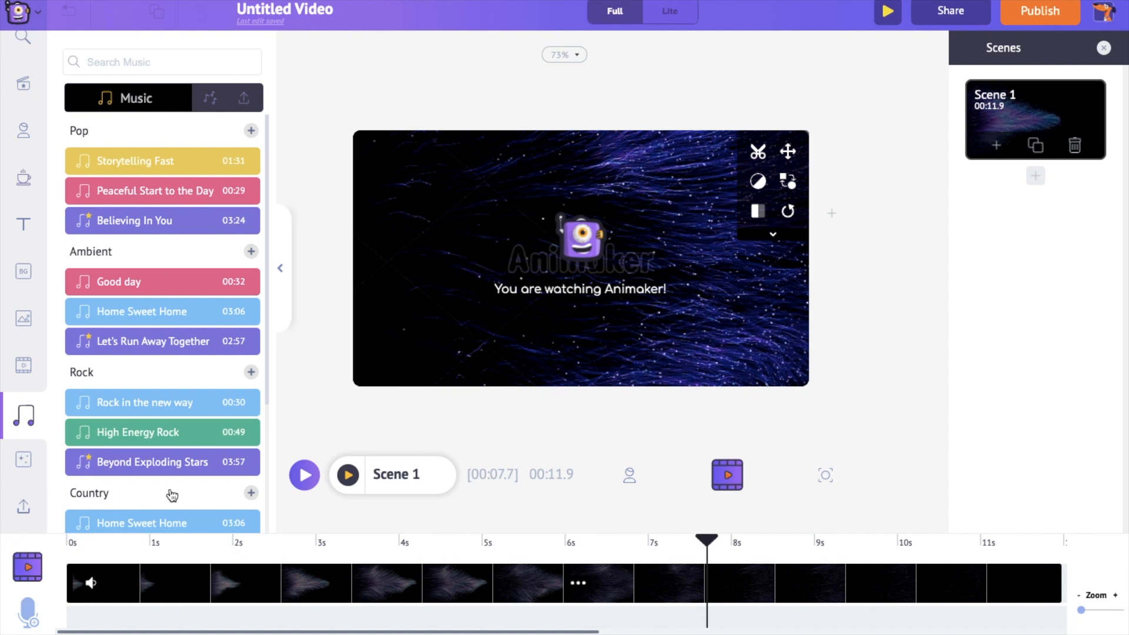
{"action": "mouse_move", "coordinate": [180, 497]}
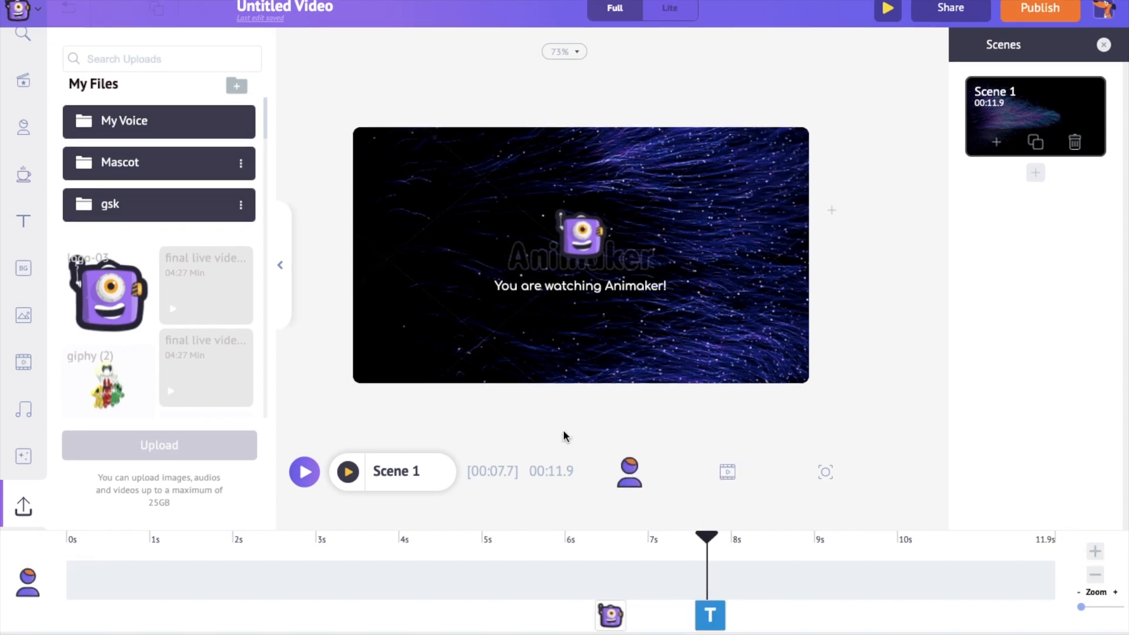
{"action": "mouse_move", "coordinate": [341, 464]}
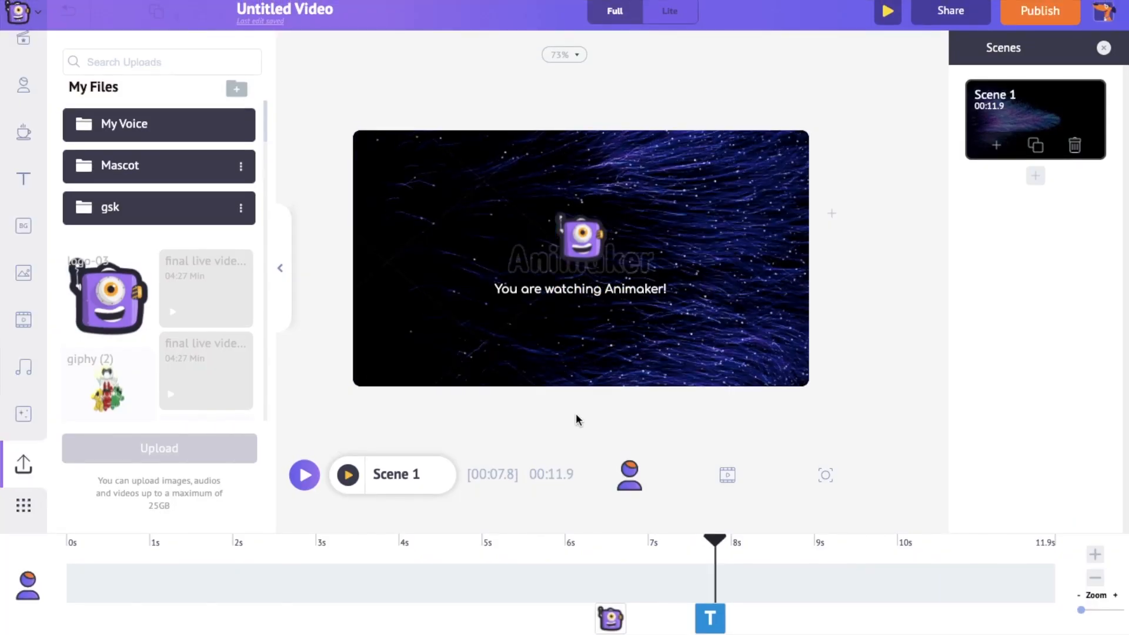
Set the Download Video options to Full HD 1080p as an mp4 file
{"action": "left_click", "coordinate": [1038, 10]}
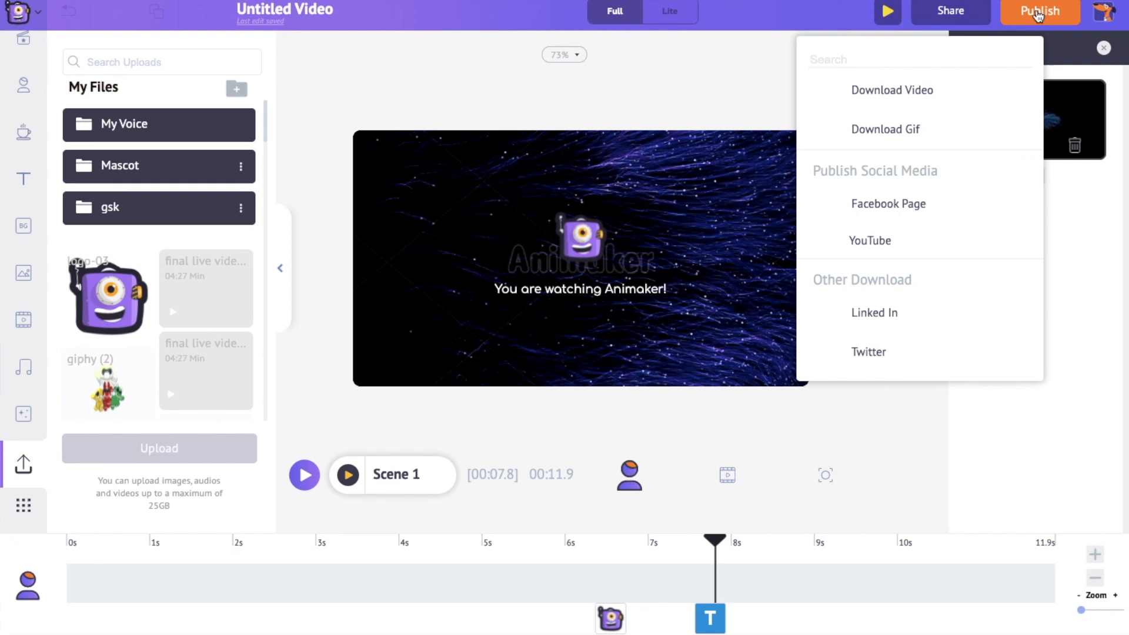
{"action": "left_click", "coordinate": [892, 90]}
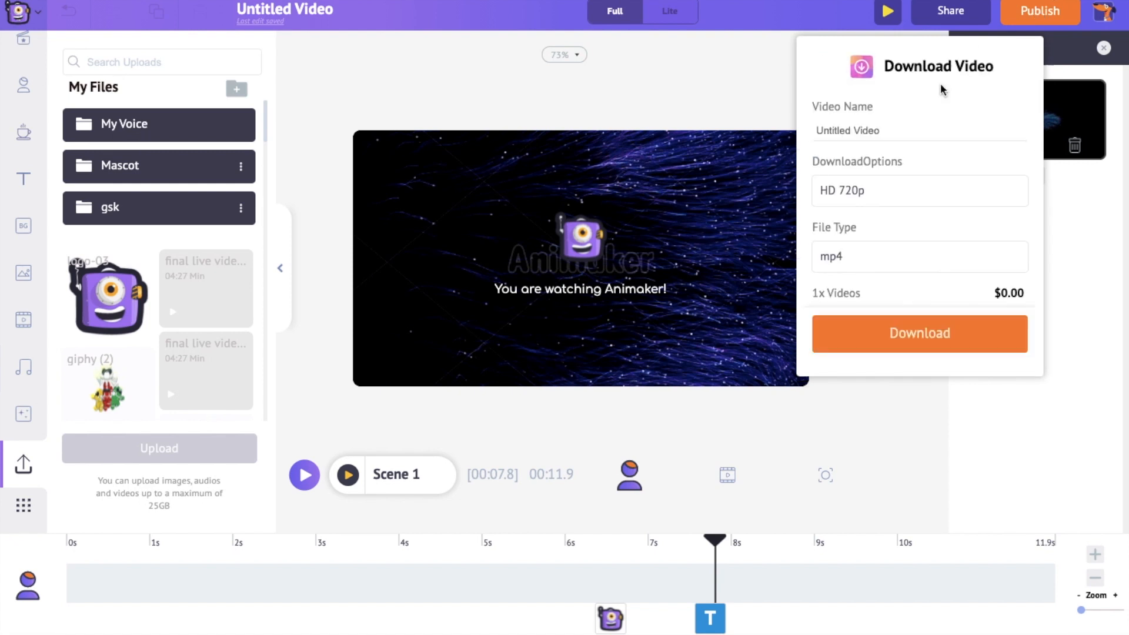
{"action": "left_click", "coordinate": [919, 190]}
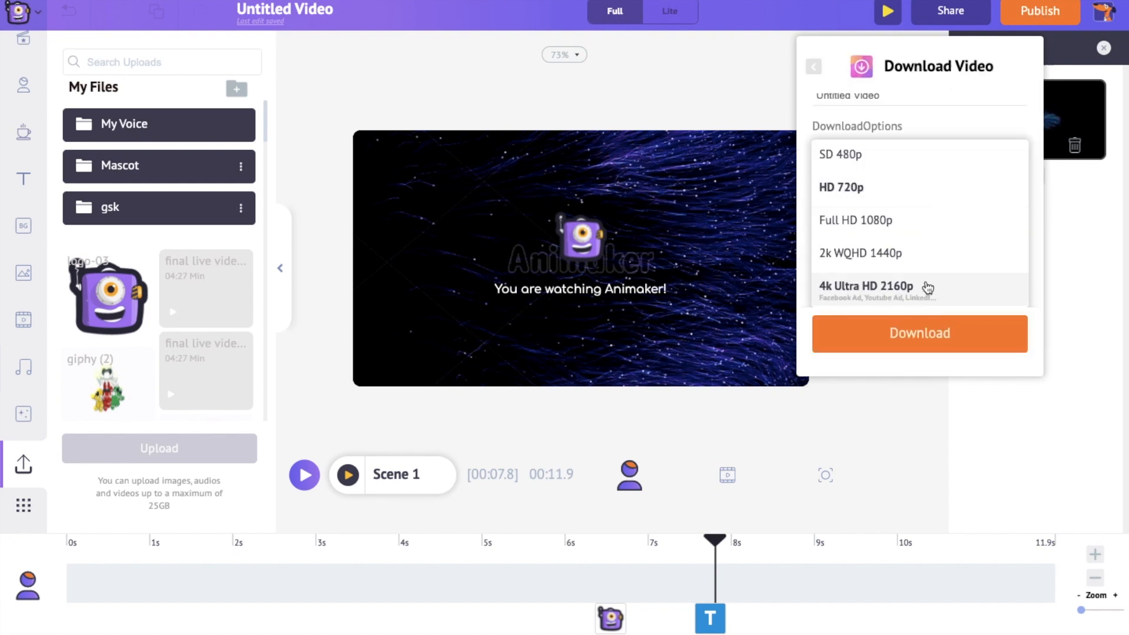
{"action": "left_click", "coordinate": [855, 221]}
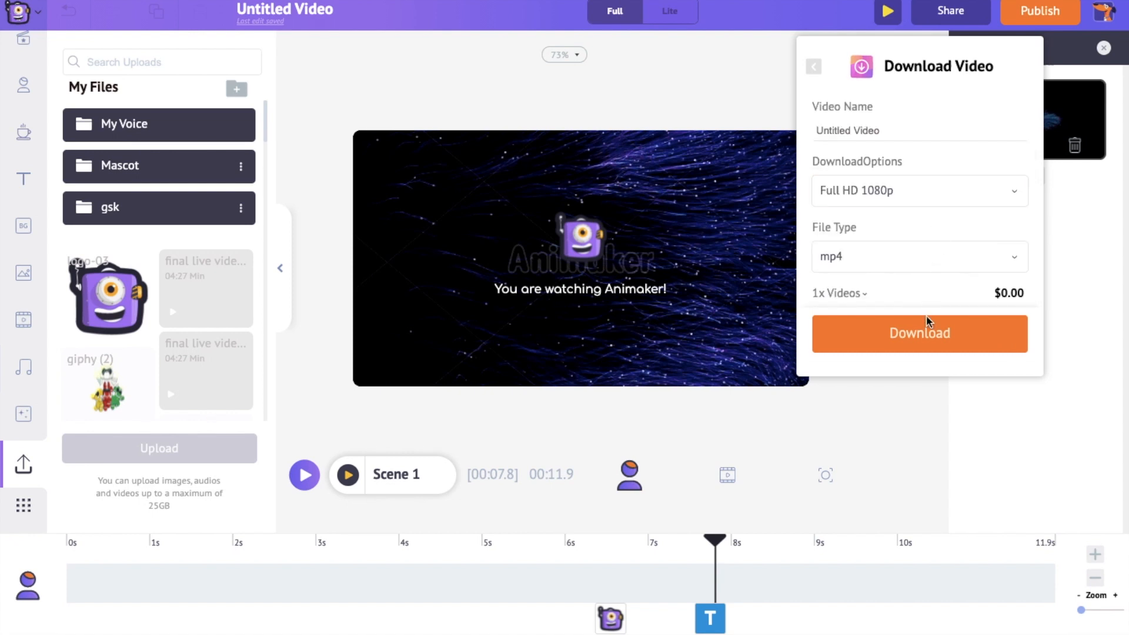